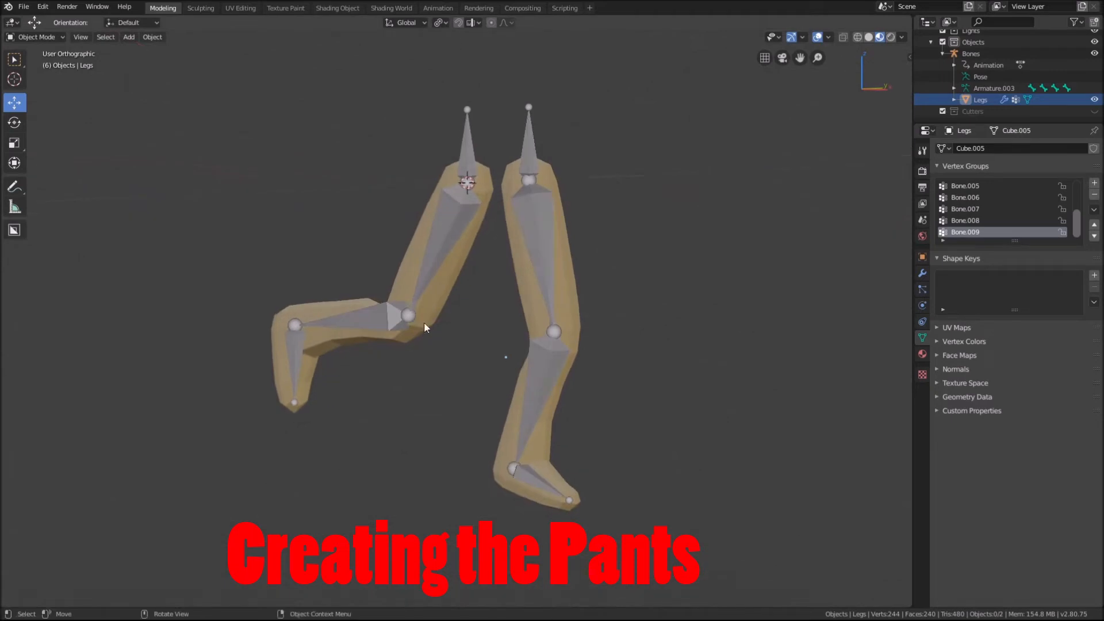
Hide the Bones armature in the Outliner, leaving the Legs mesh visible.
{"action": "left_click", "coordinate": [992, 89]}
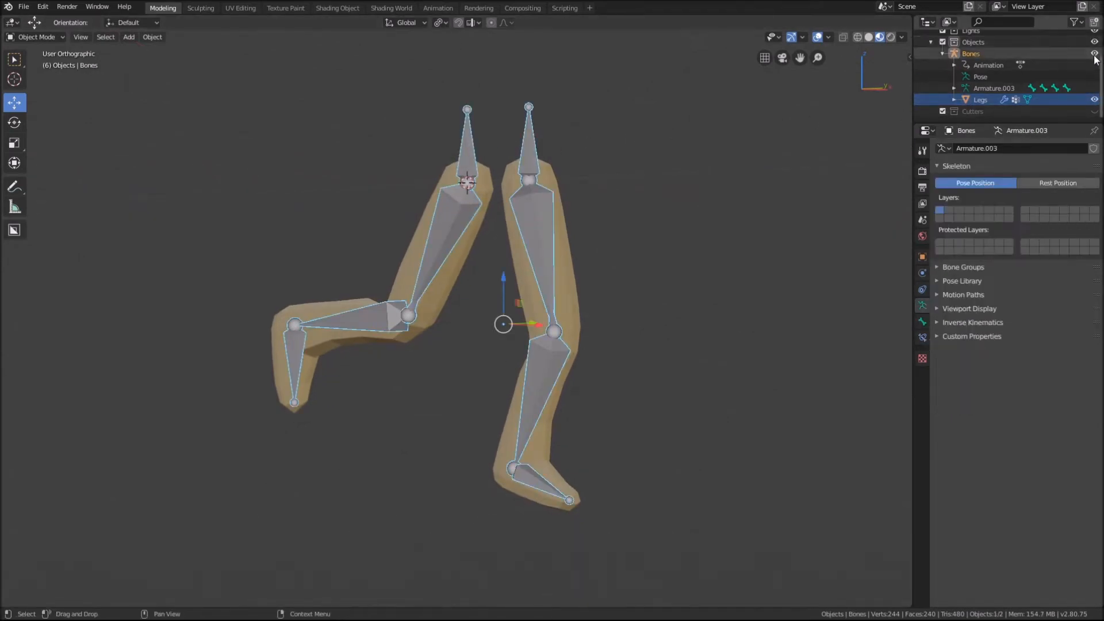
{"action": "left_click", "coordinate": [1094, 54]}
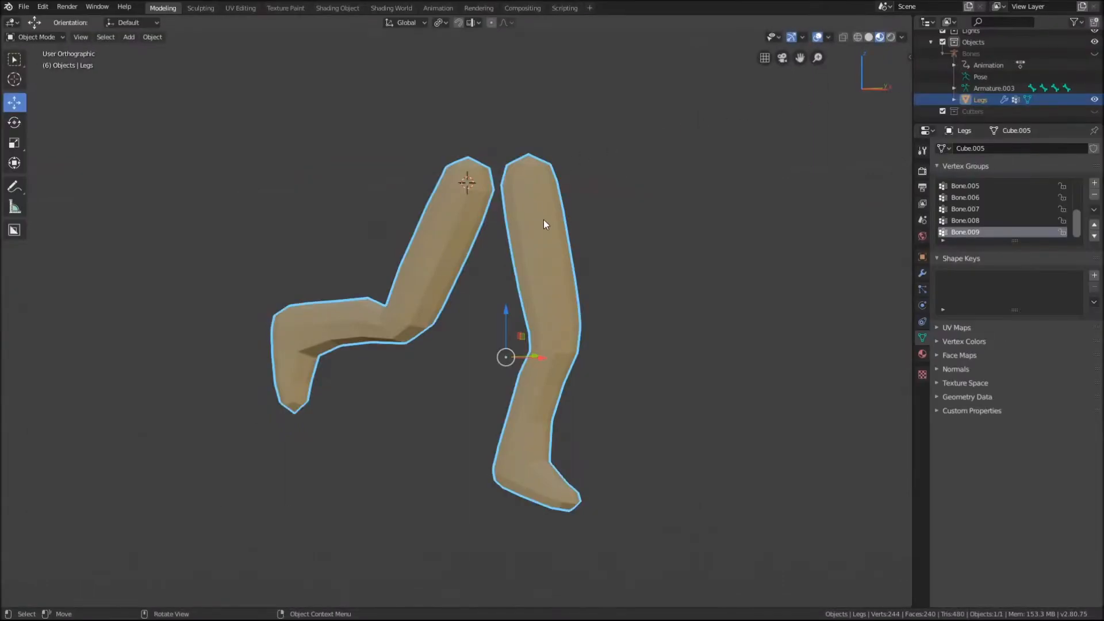
Select the leg vertices from hips to below the knees and duplicate them.
{"action": "key", "text": "Tab"}
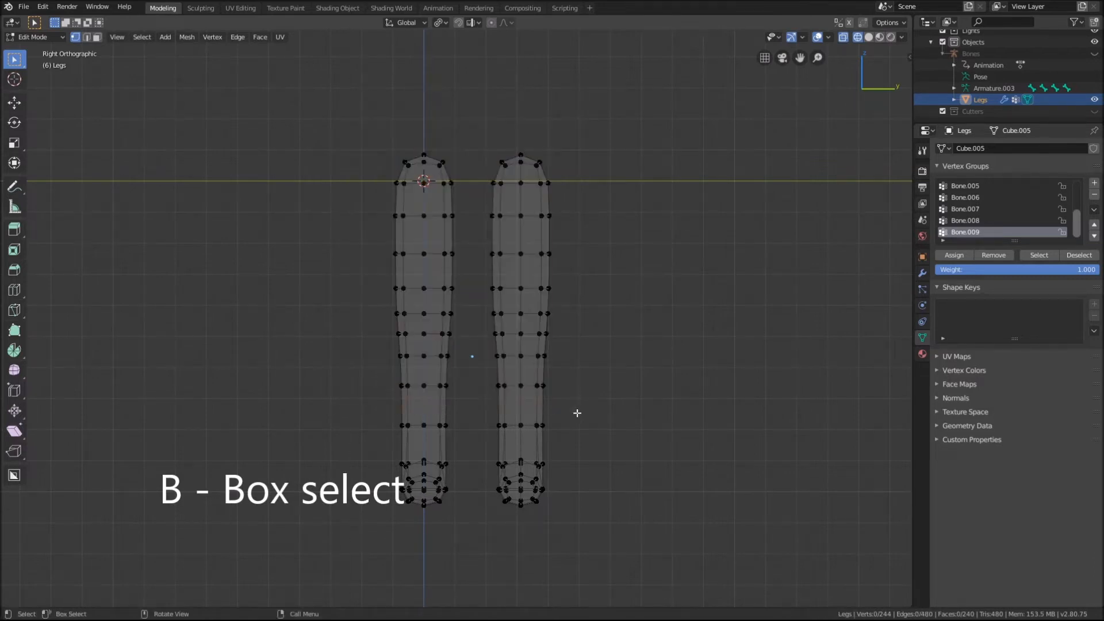
{"action": "key", "text": "c"}
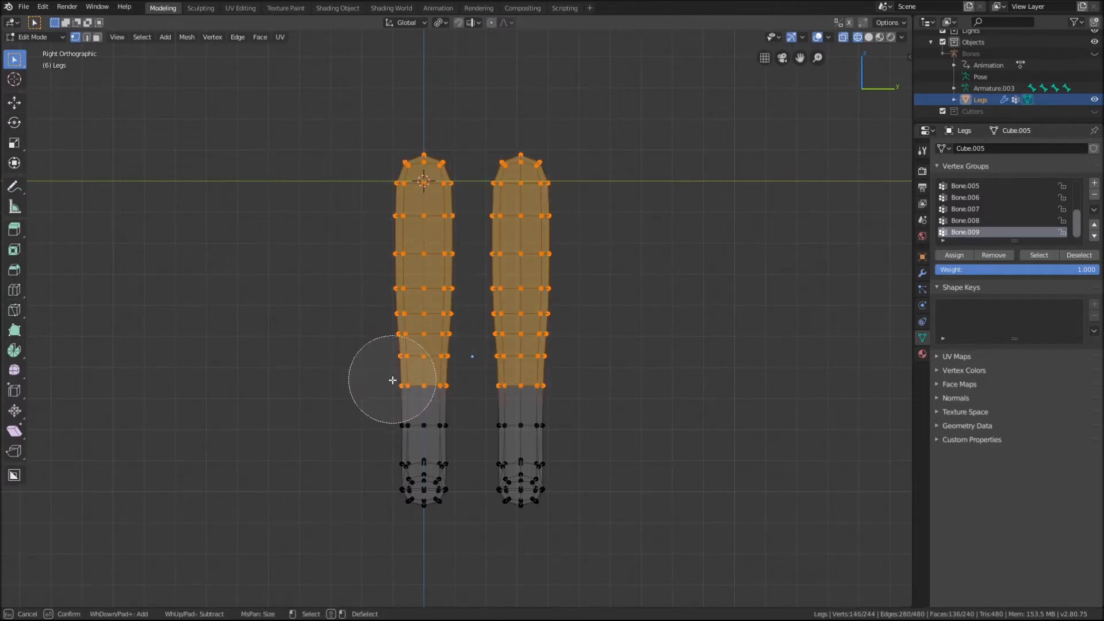
{"action": "key", "text": "shift+d"}
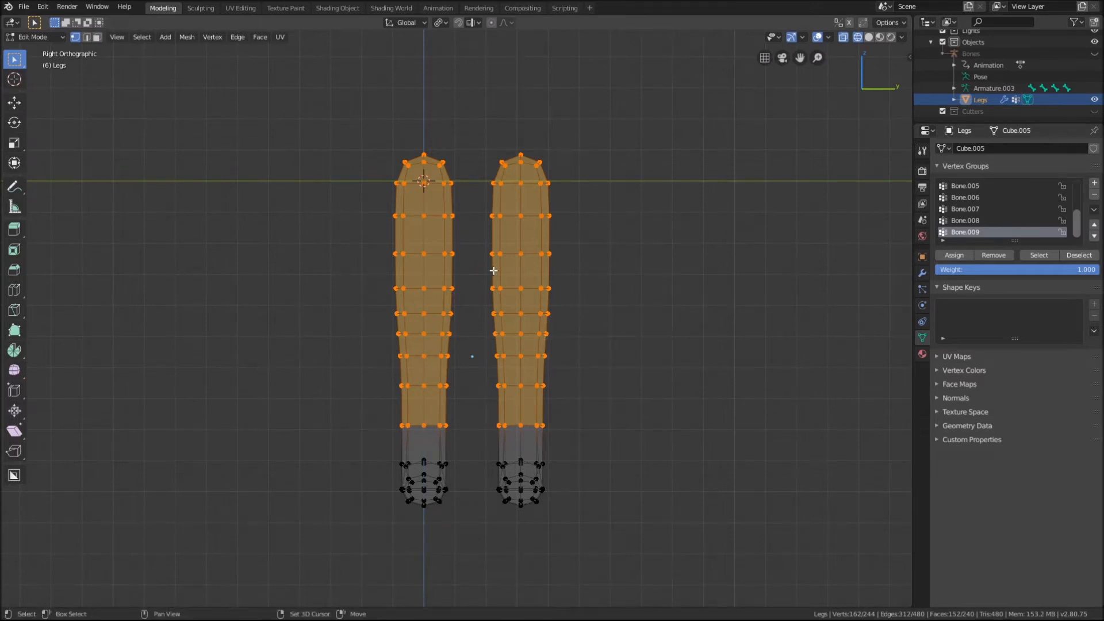
{"action": "key", "text": "shift+d"}
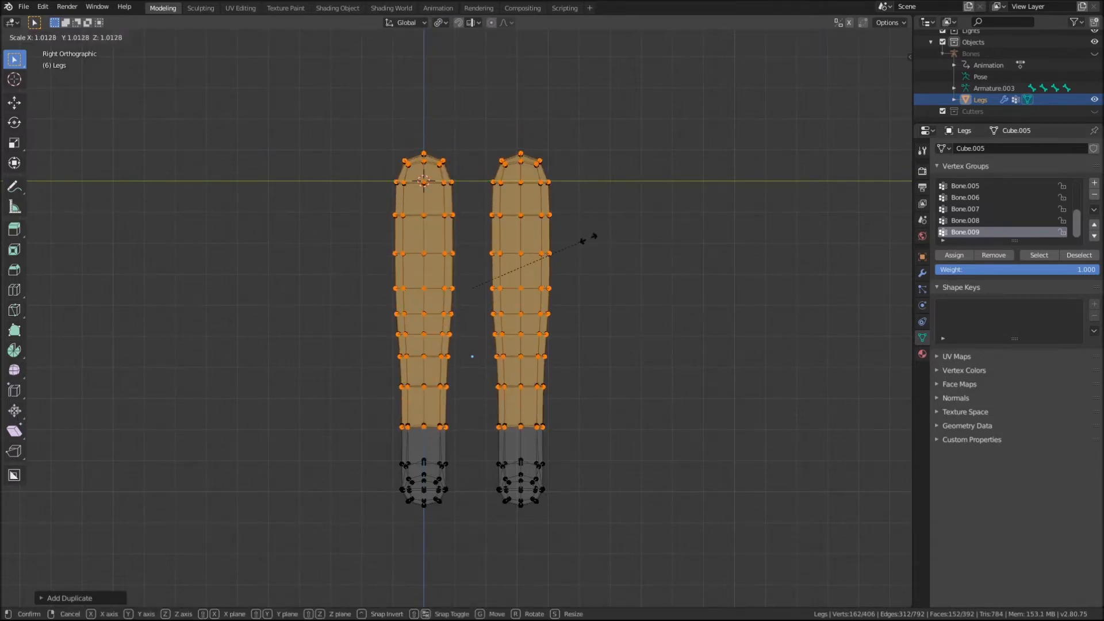
Scale the copy slightly outward and separate it as new object Legs.001.
{"action": "left_click", "coordinate": [595, 239]}
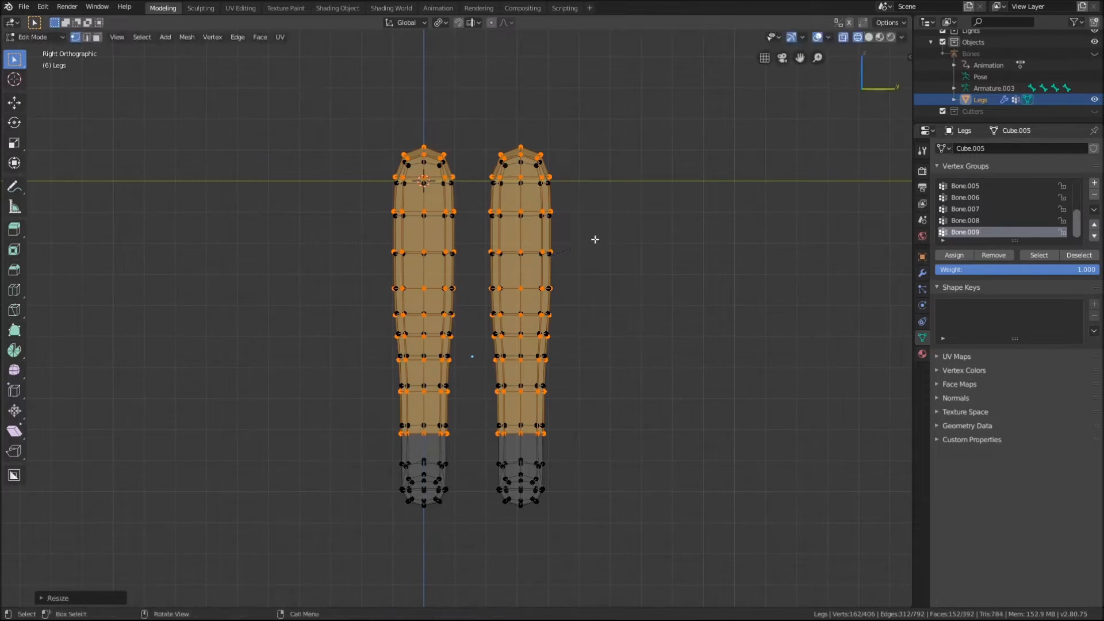
{"action": "key", "text": "p"}
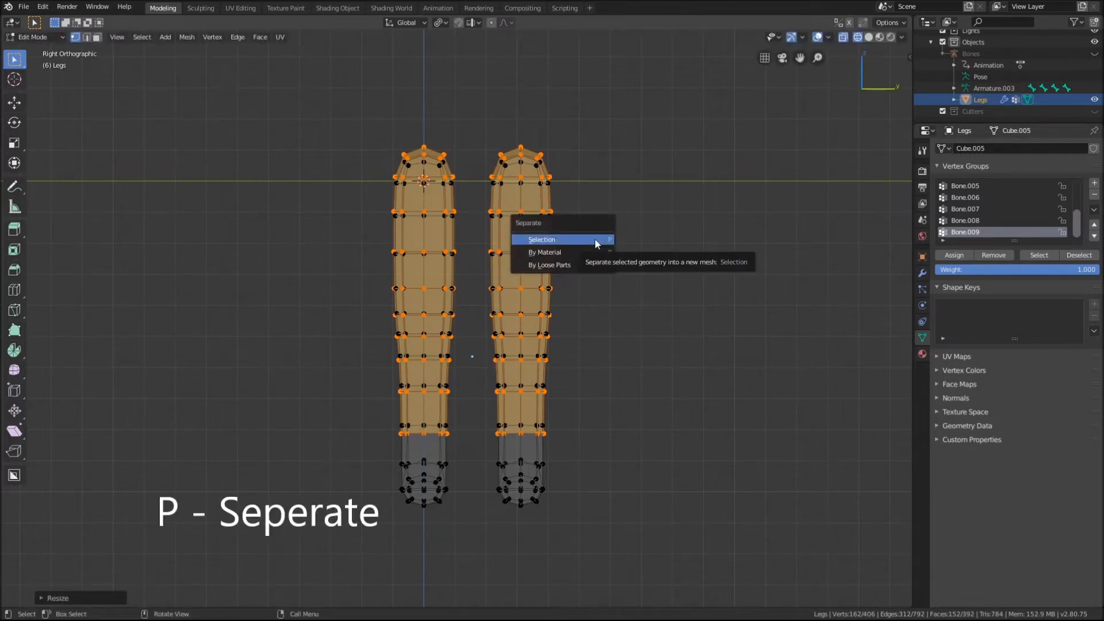
{"action": "mouse_move", "coordinate": [595, 239]}
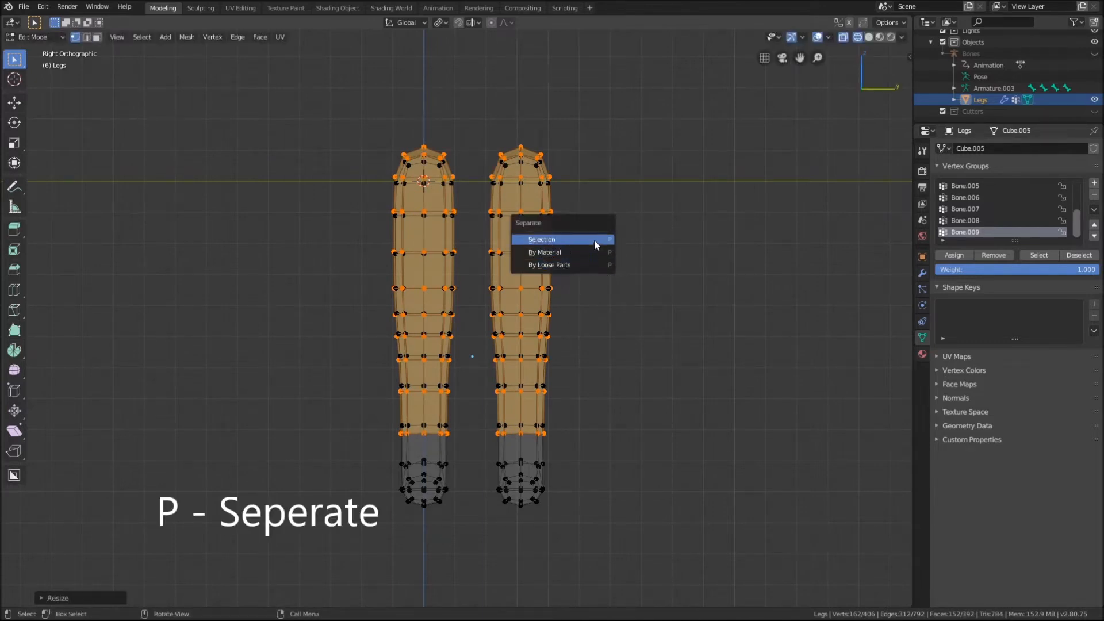
{"action": "left_click", "coordinate": [540, 239]}
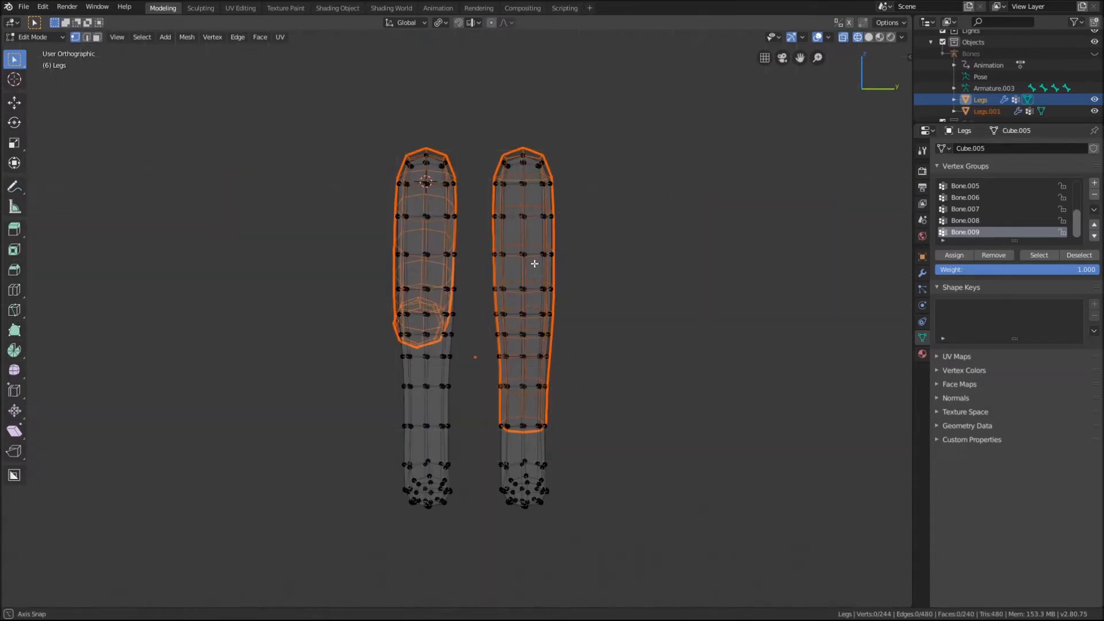
Scale out the bottom rings of Legs.001 to flare the pant cuffs.
{"action": "key", "text": "Tab"}
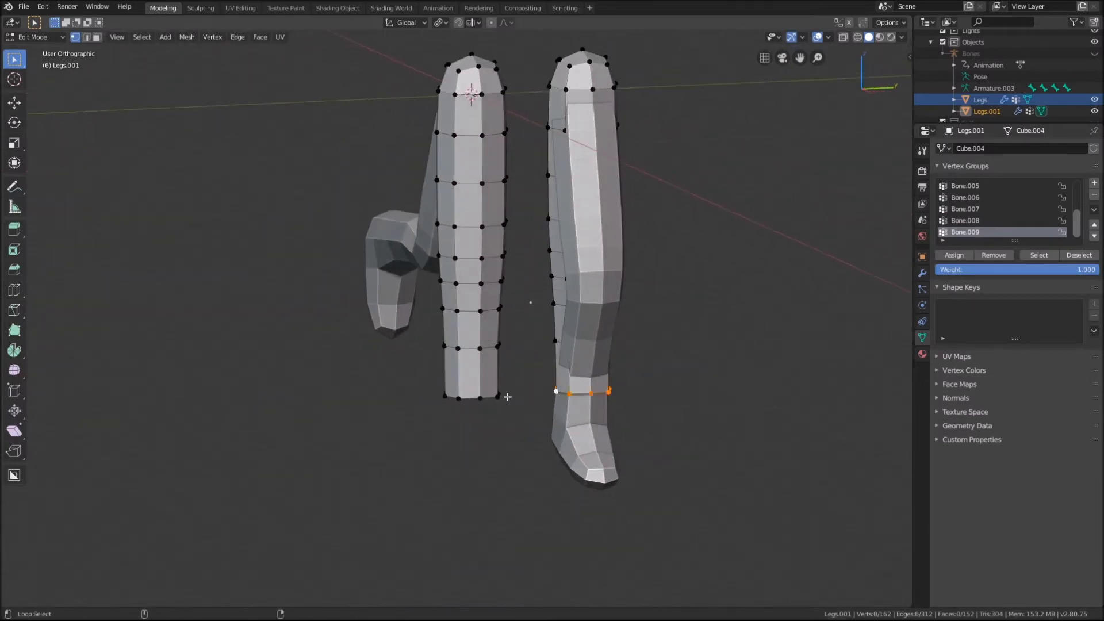
{"action": "key", "text": "s"}
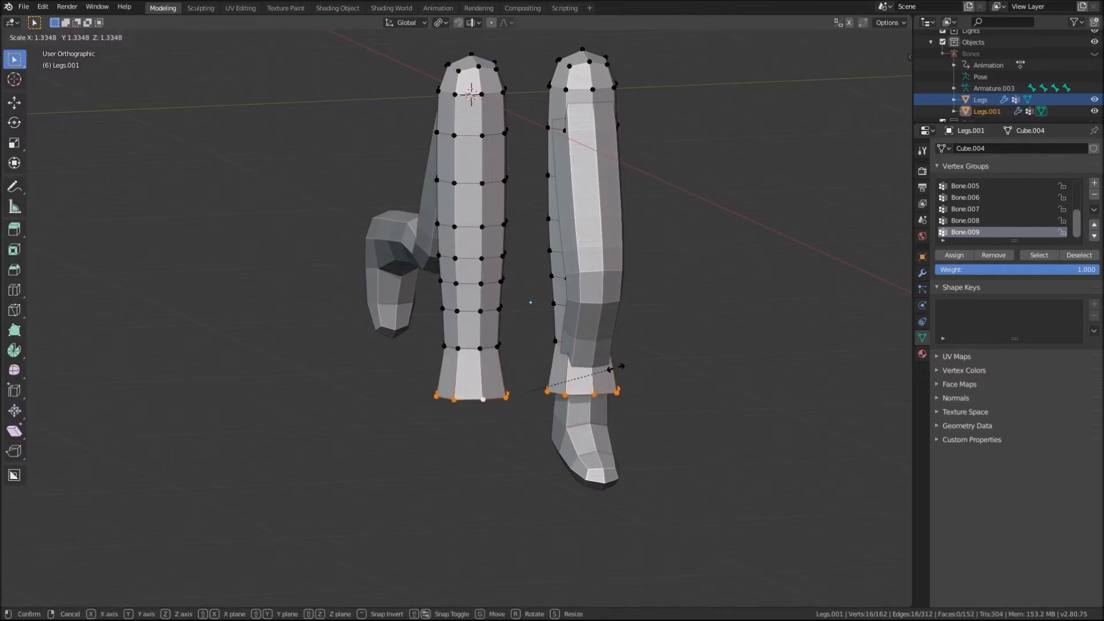
{"action": "key", "text": "Tab"}
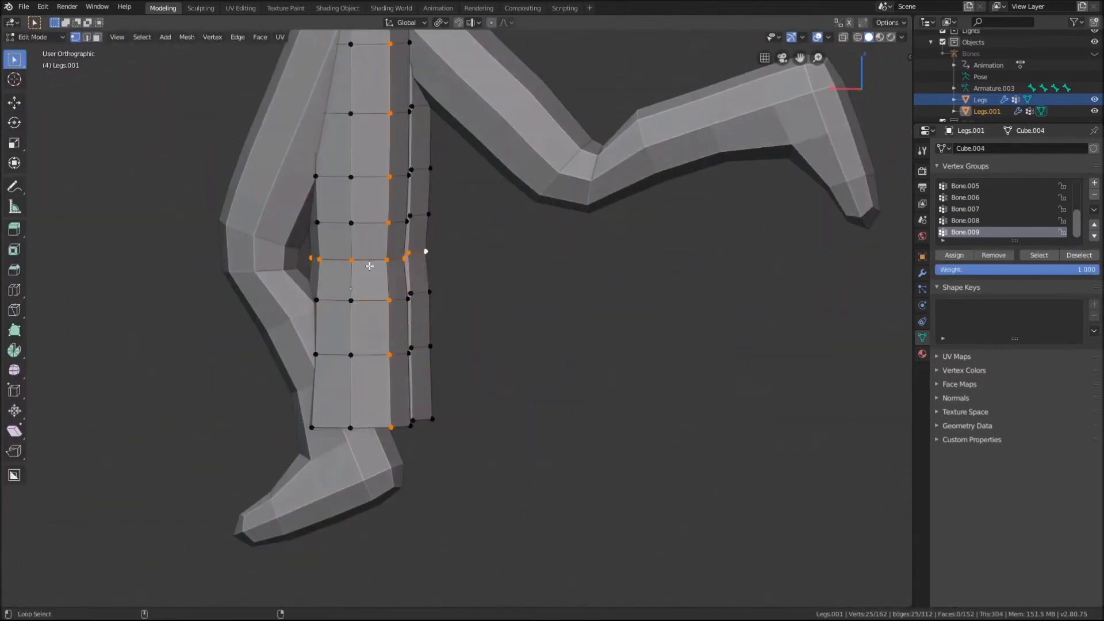
Add an edge loop around each lower pant leg near the cuff.
{"action": "key", "text": "Tab"}
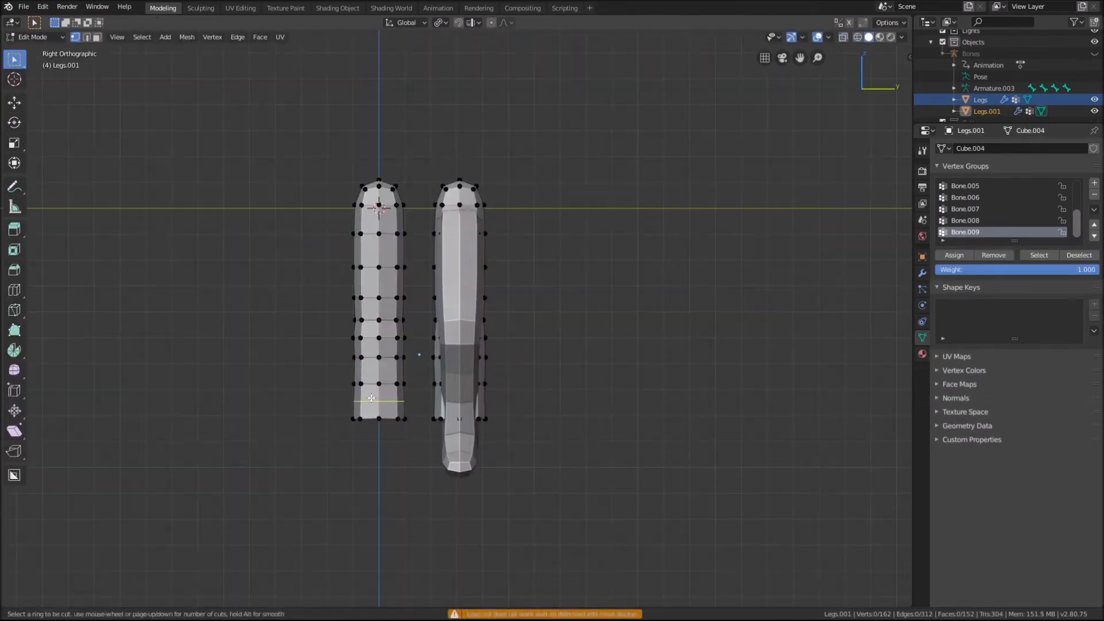
{"action": "key", "text": "ctrl+r"}
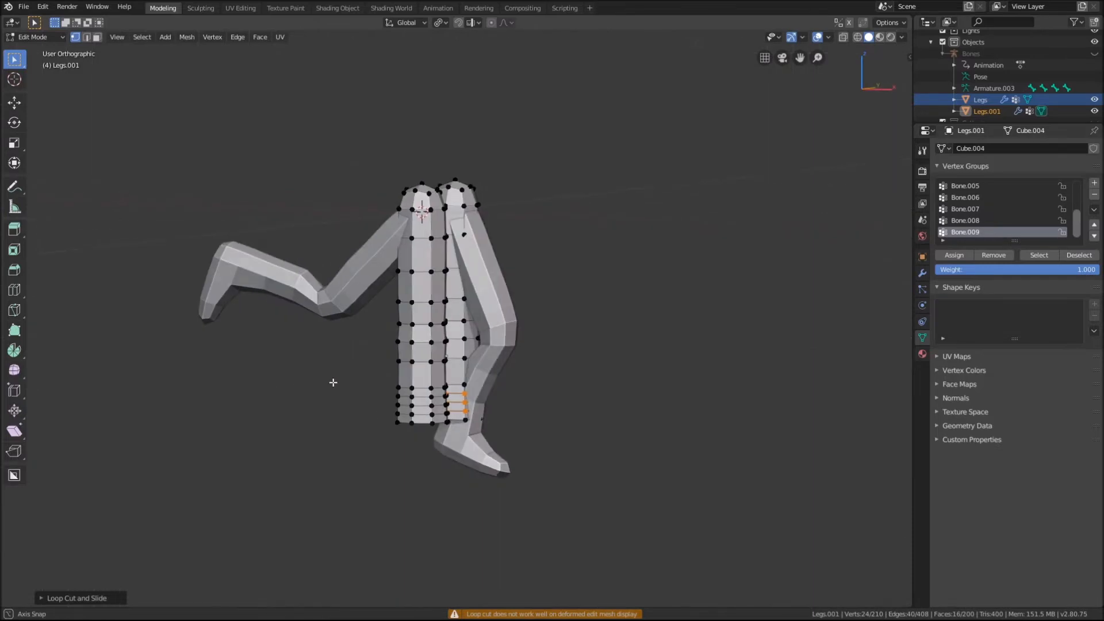
{"action": "key", "text": "Tab"}
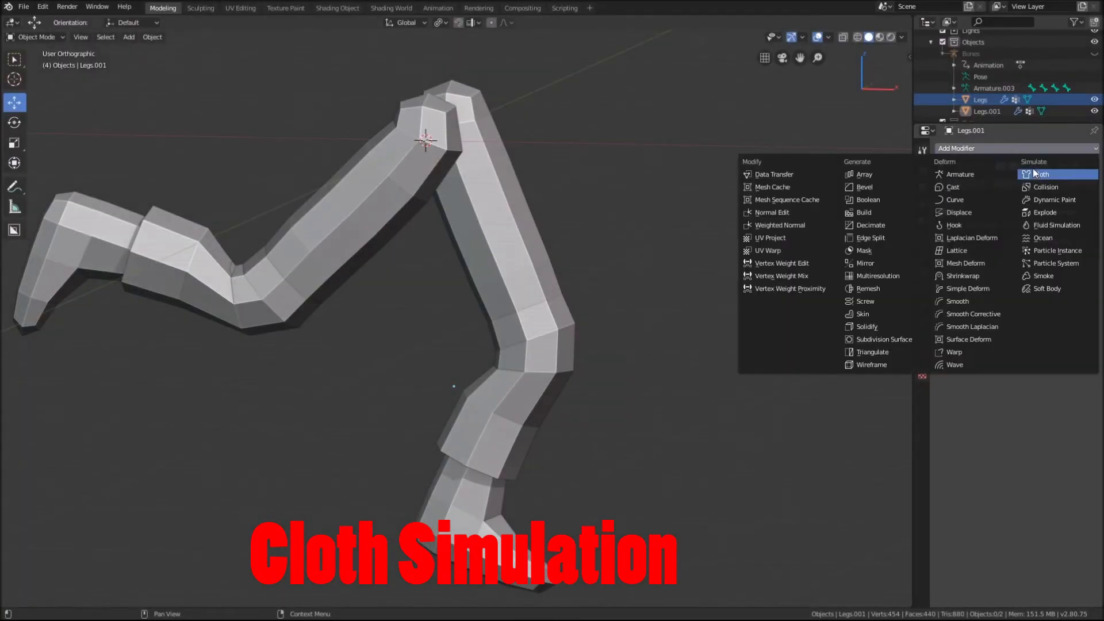
Add a Cloth simulation to the pants and review its physics settings at the rest pose.
{"action": "left_click", "coordinate": [1037, 173]}
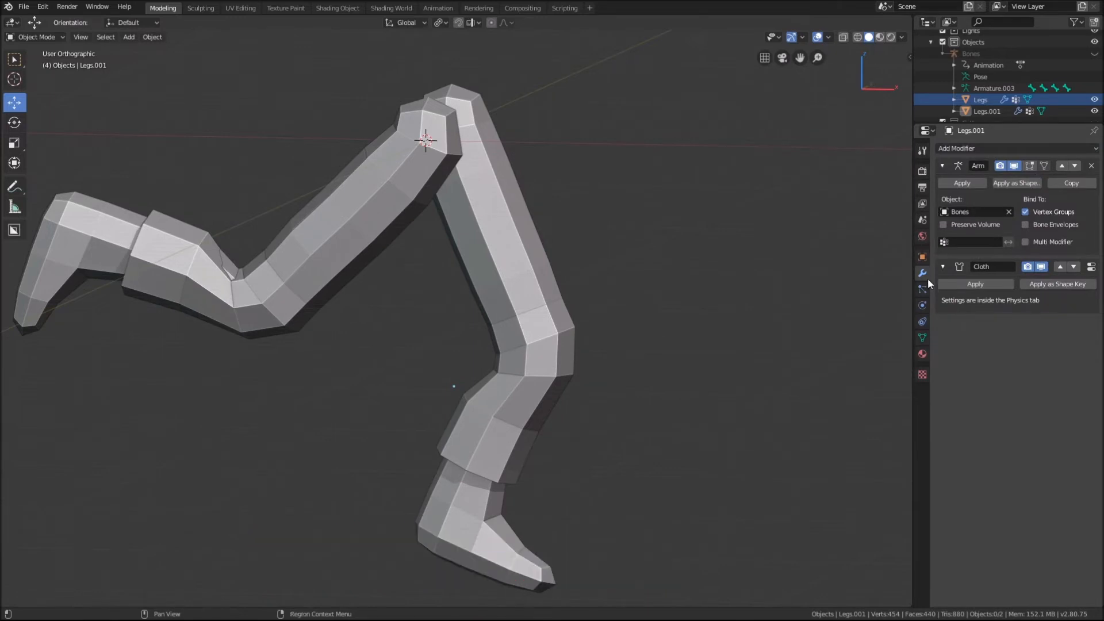
{"action": "left_click", "coordinate": [921, 304]}
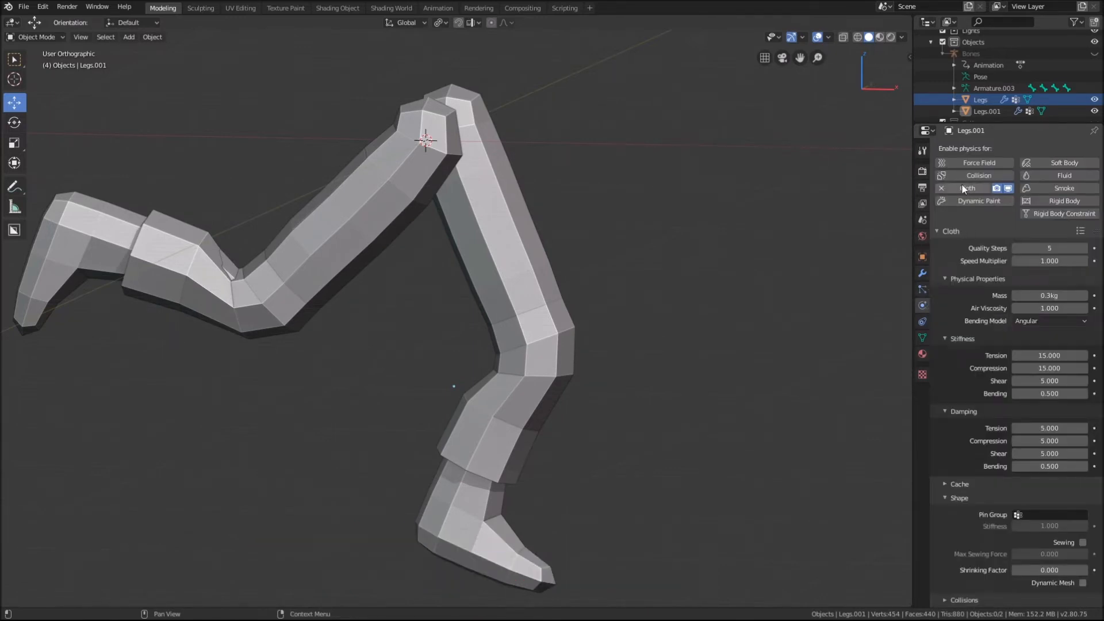
{"action": "left_click", "coordinate": [922, 274]}
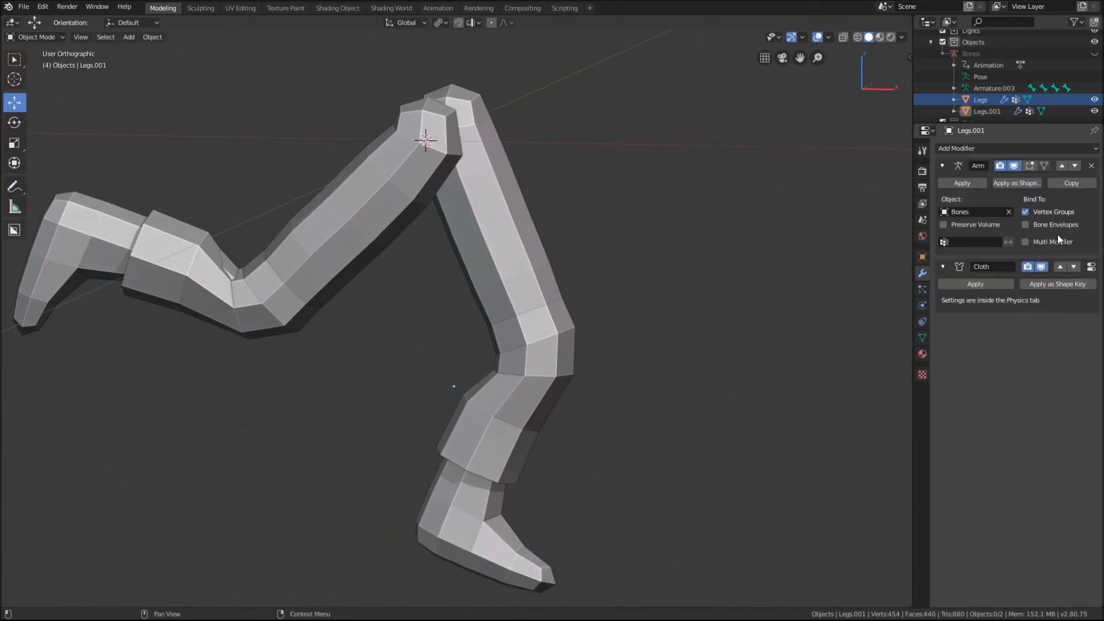
{"action": "left_click", "coordinate": [921, 322]}
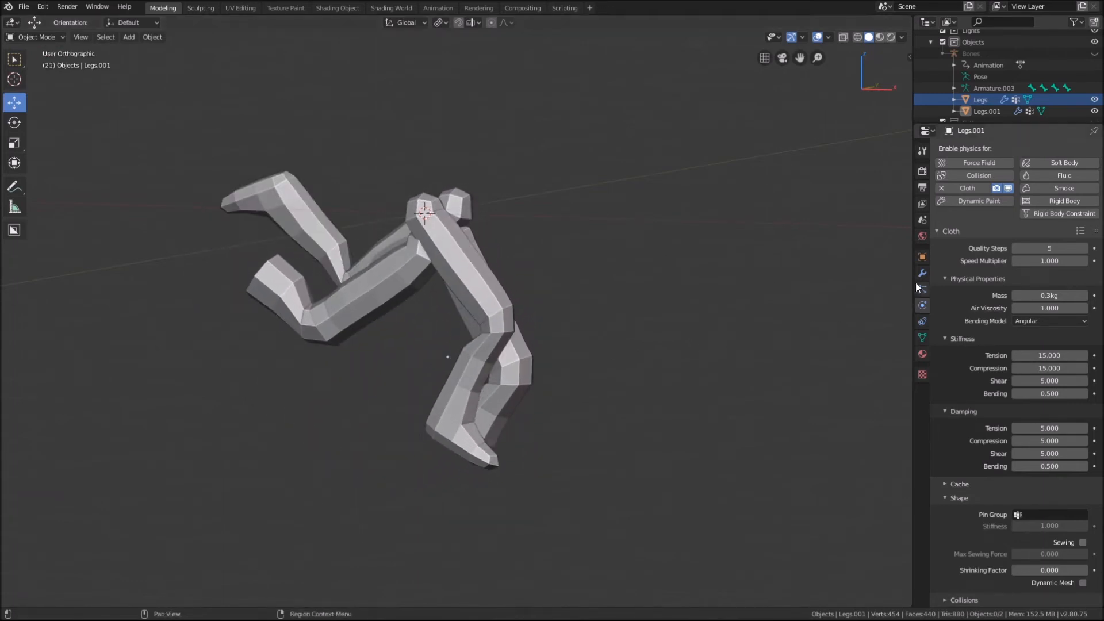
{"action": "key", "text": "Tab"}
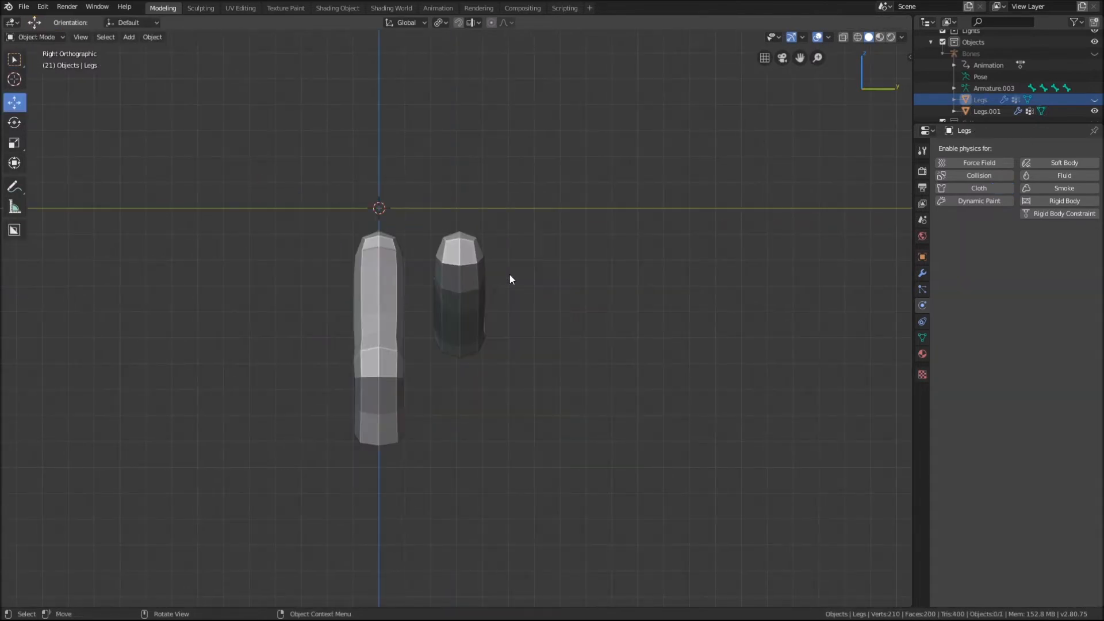
Create vertex group 'Pin' on the pants and assign the top vertices to it.
{"action": "key", "text": "Tab"}
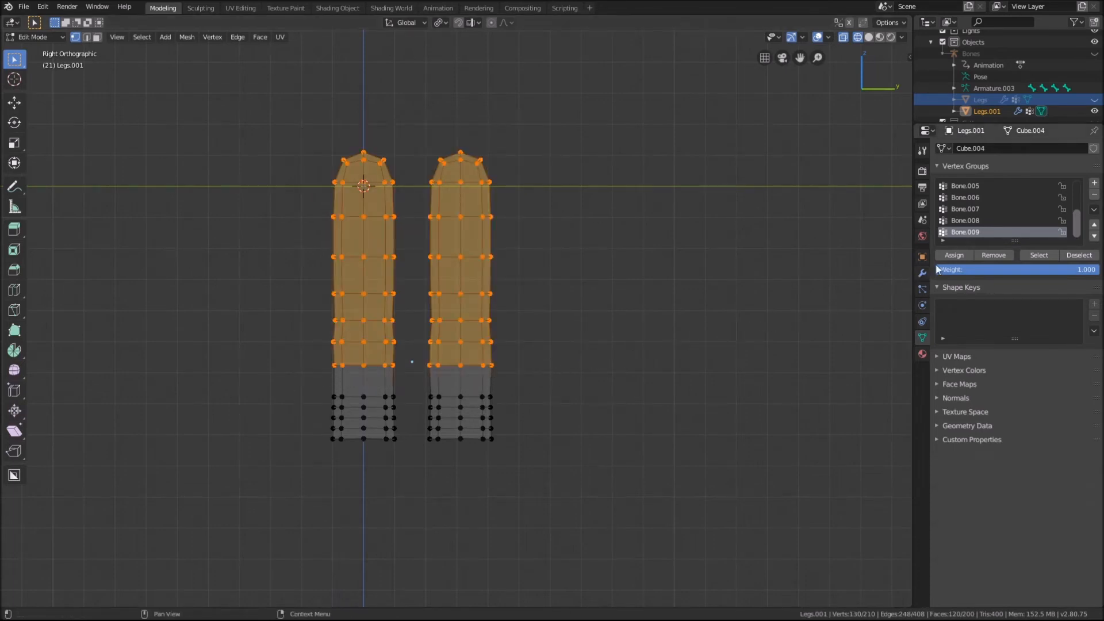
{"action": "left_click", "coordinate": [1094, 185]}
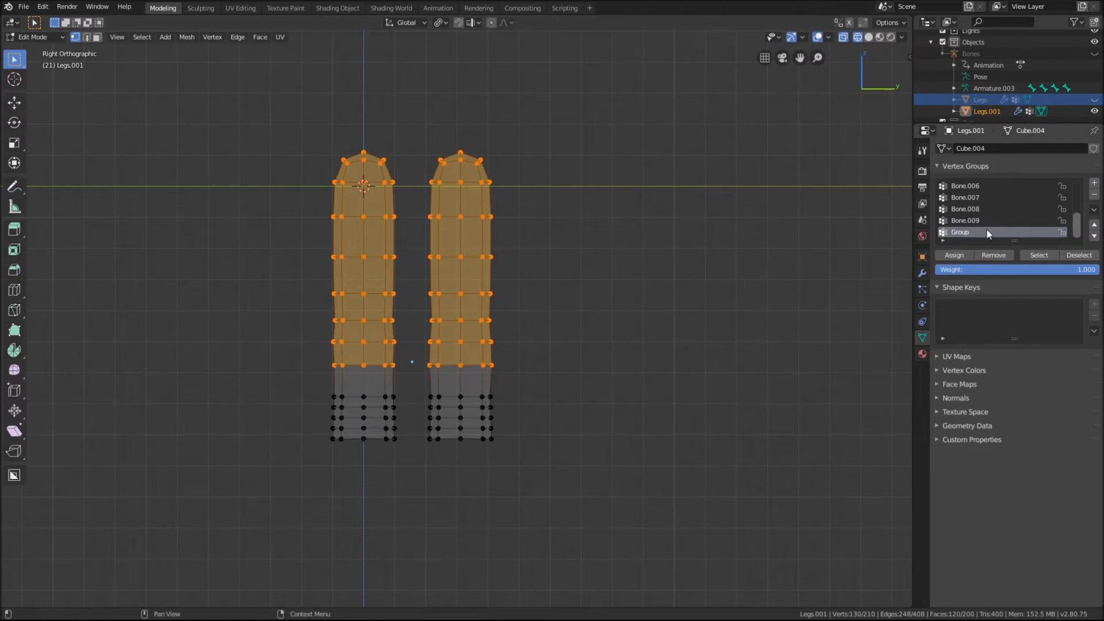
{"action": "double_click", "coordinate": [972, 233]}
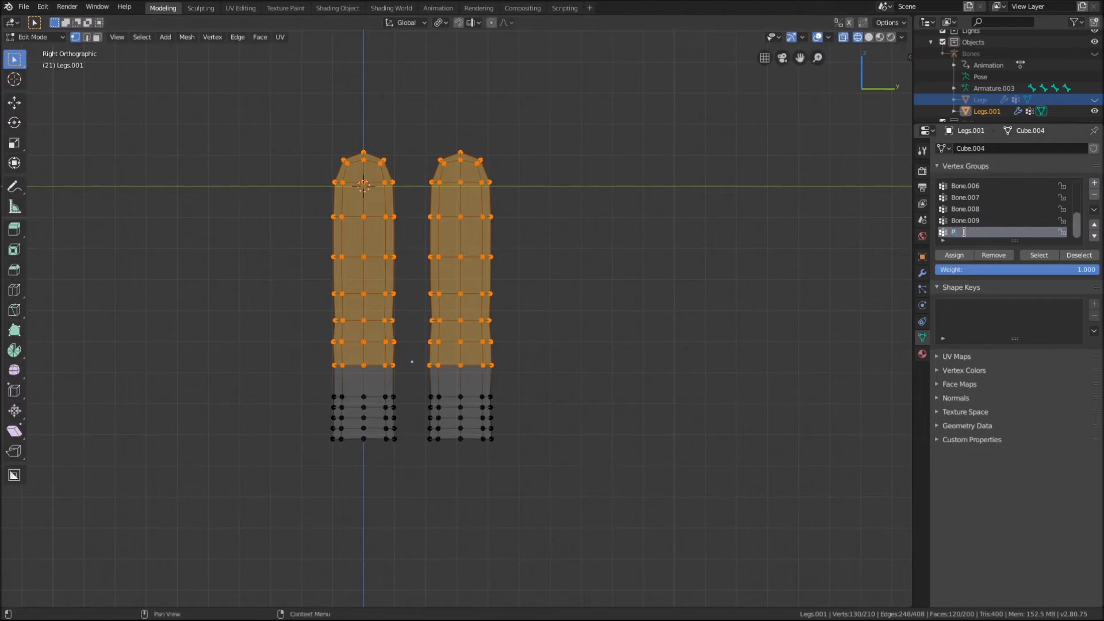
{"action": "type", "text": "in"}
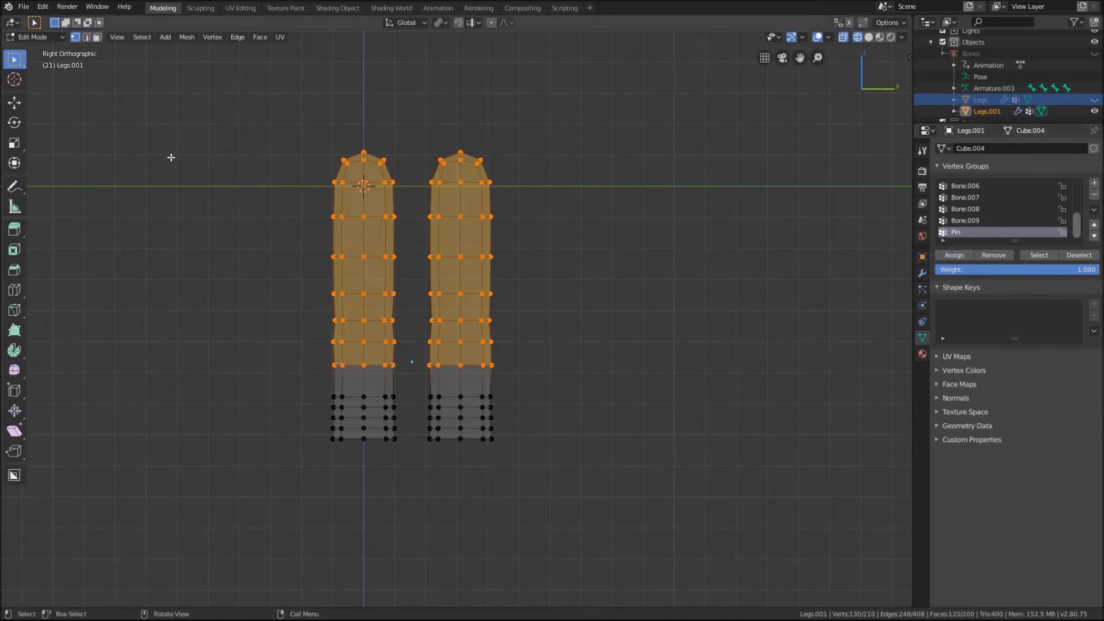
{"action": "left_click", "coordinate": [32, 37]}
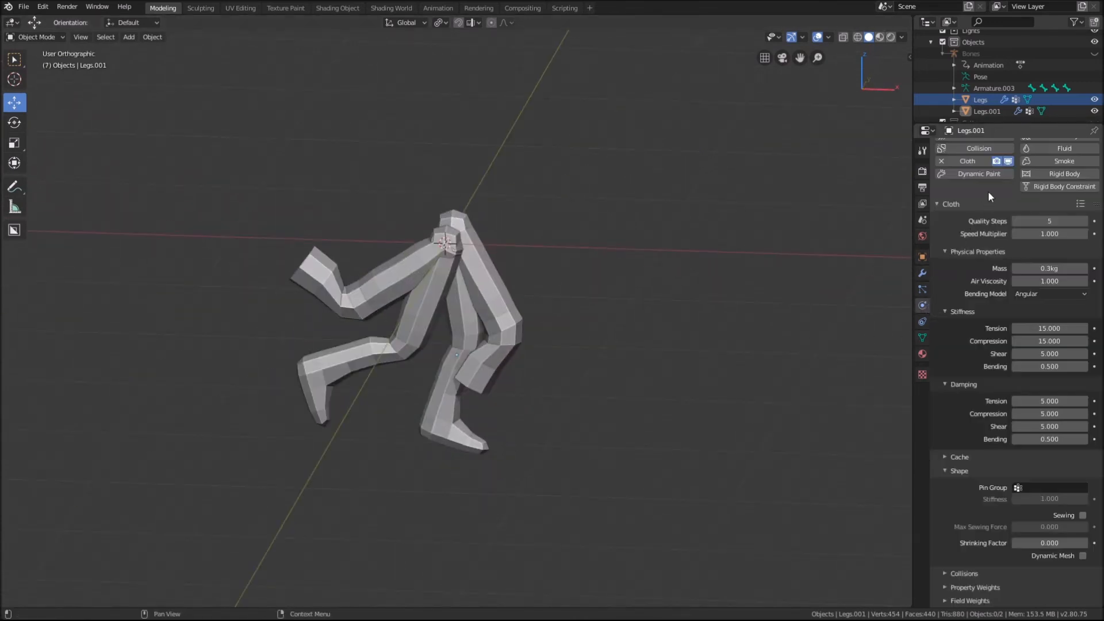
Set the cloth's Pin Group to 'Pin' and select the Legs mesh for collision.
{"action": "left_click", "coordinate": [1049, 488]}
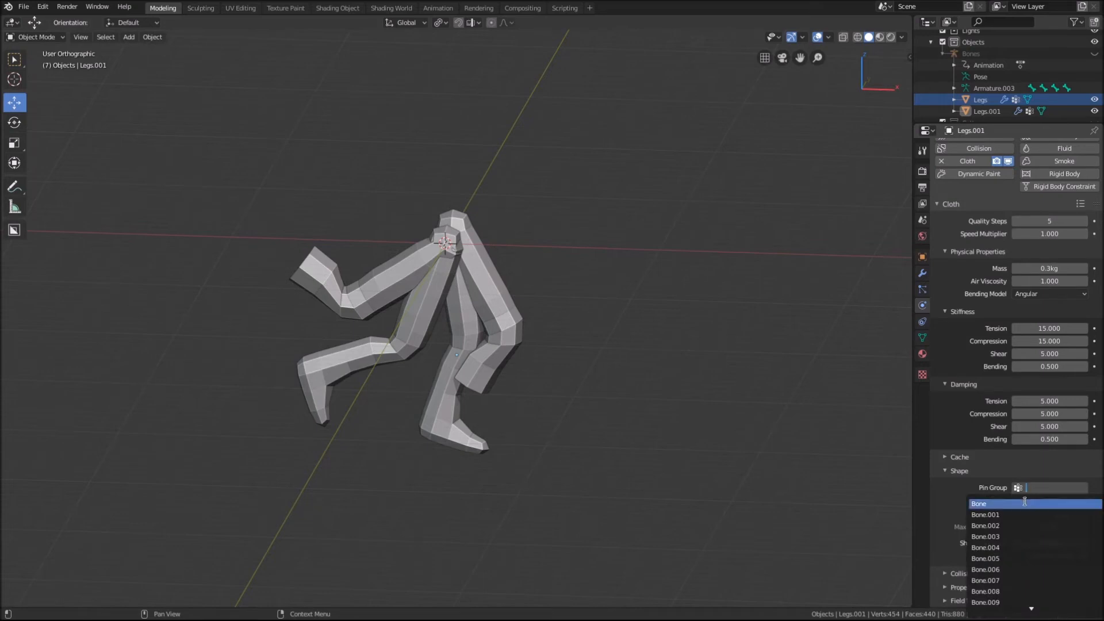
{"action": "type", "text": "pi"}
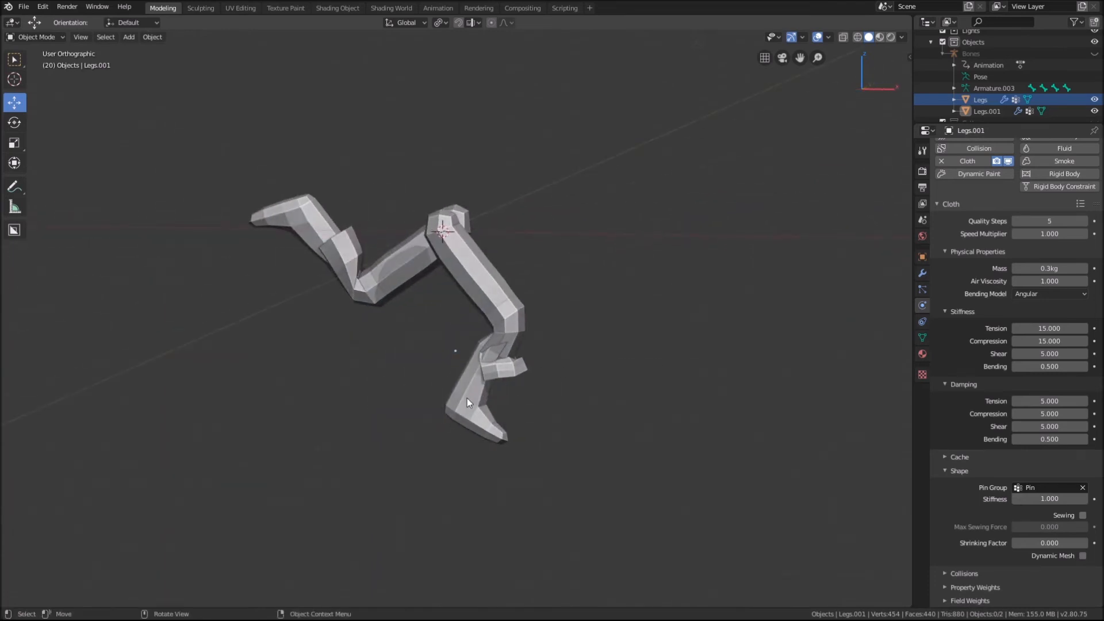
{"action": "left_click", "coordinate": [980, 99]}
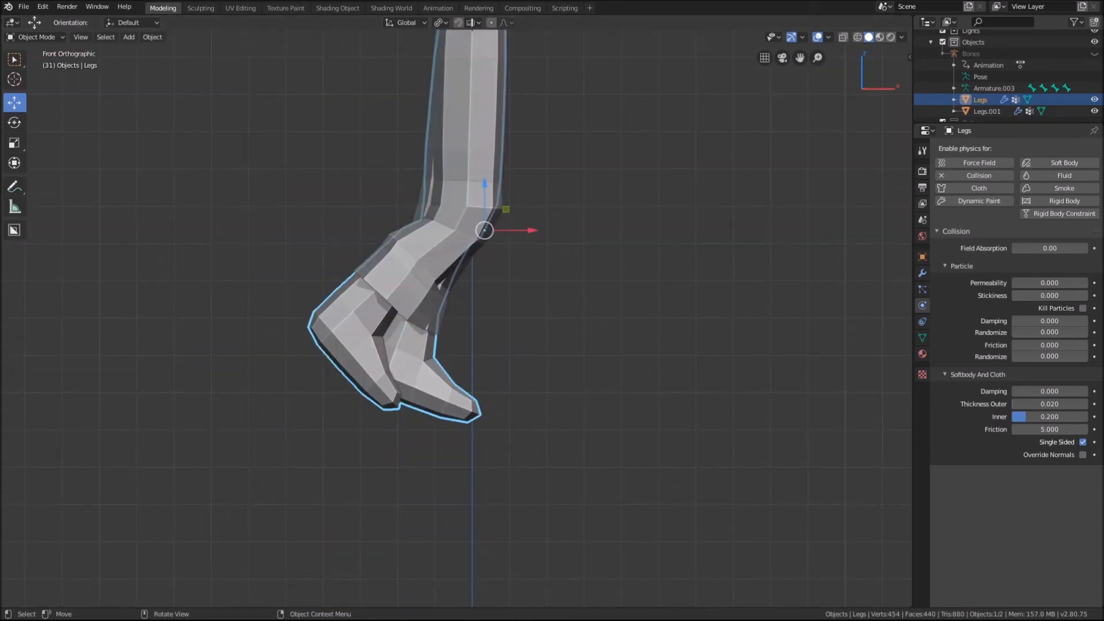
Separate the feet as shoe object Legs.002 with a Solidify modifier and no Collision.
{"action": "key", "text": "Tab"}
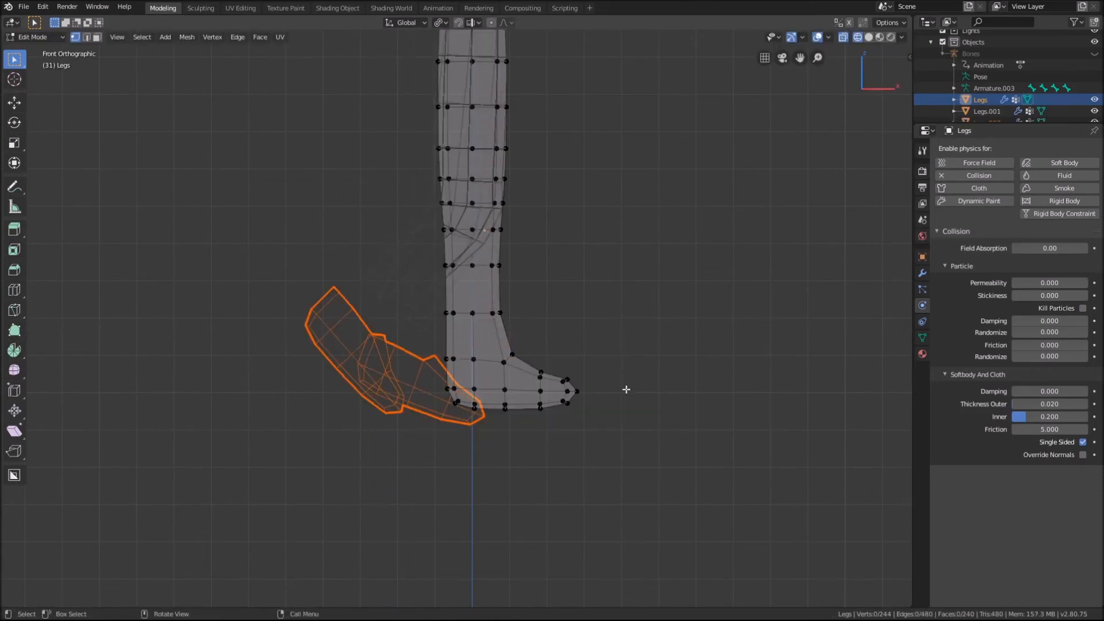
{"action": "key", "text": "Tab"}
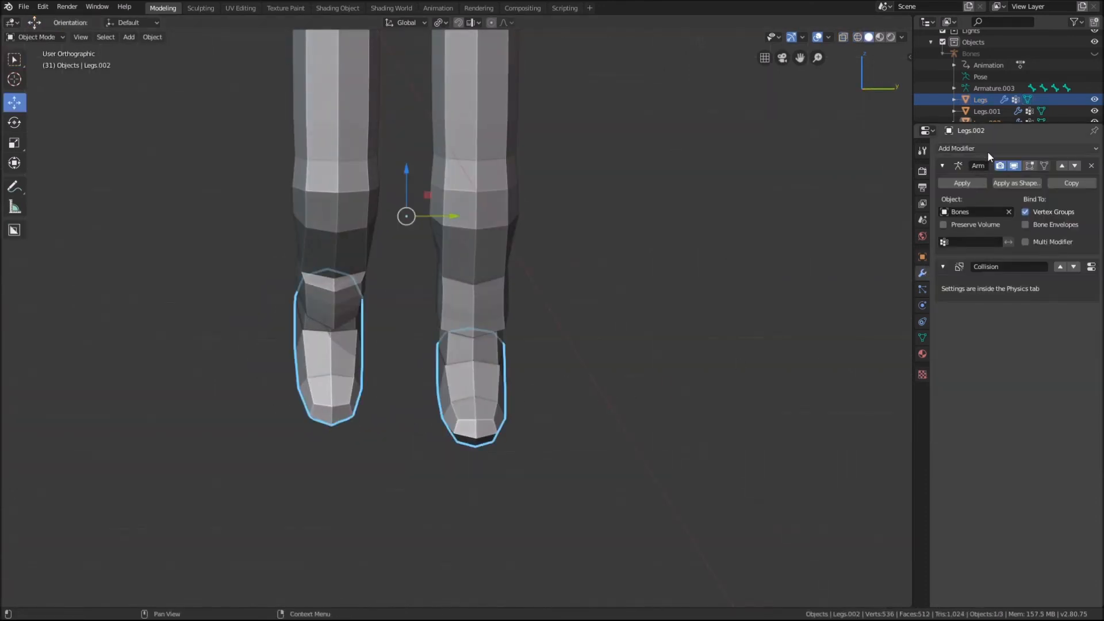
{"action": "left_click", "coordinate": [955, 148]}
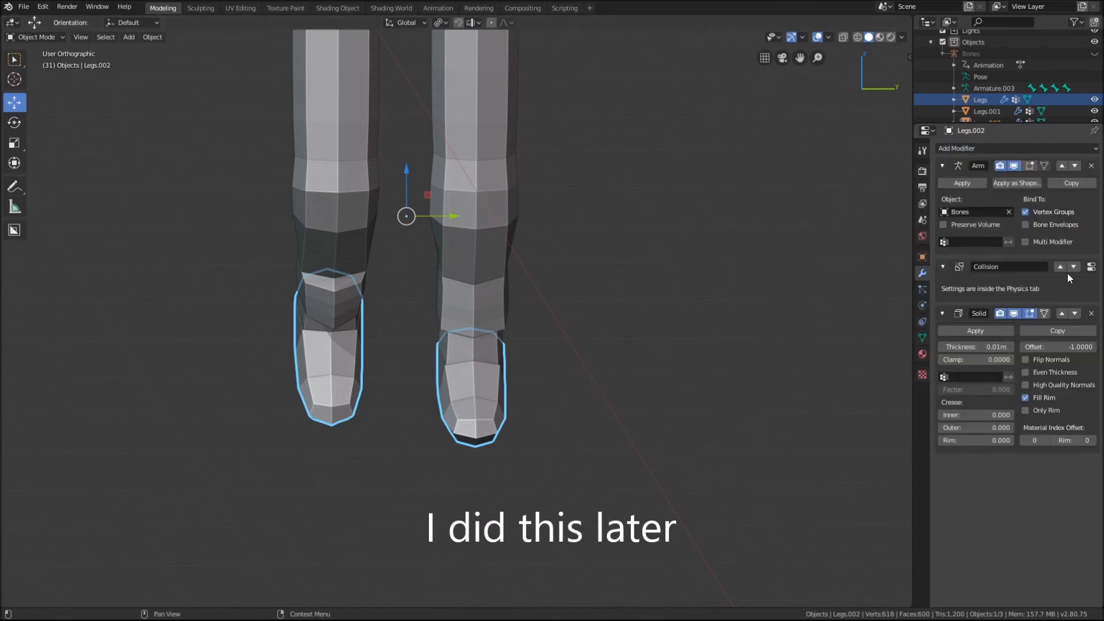
{"action": "left_click", "coordinate": [921, 304]}
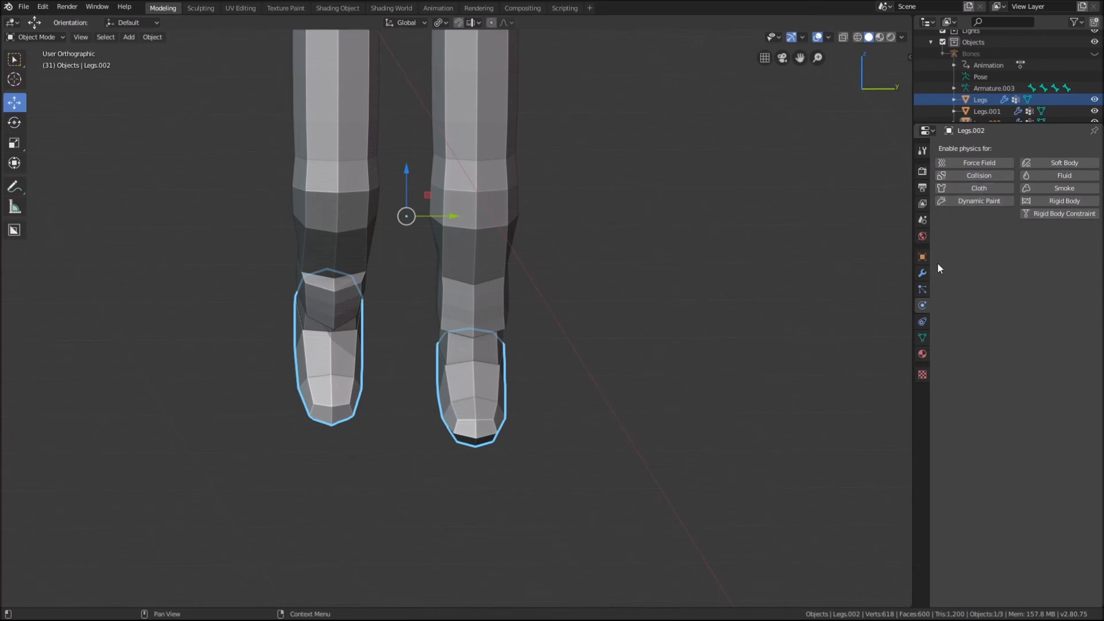
{"action": "left_click", "coordinate": [922, 273]}
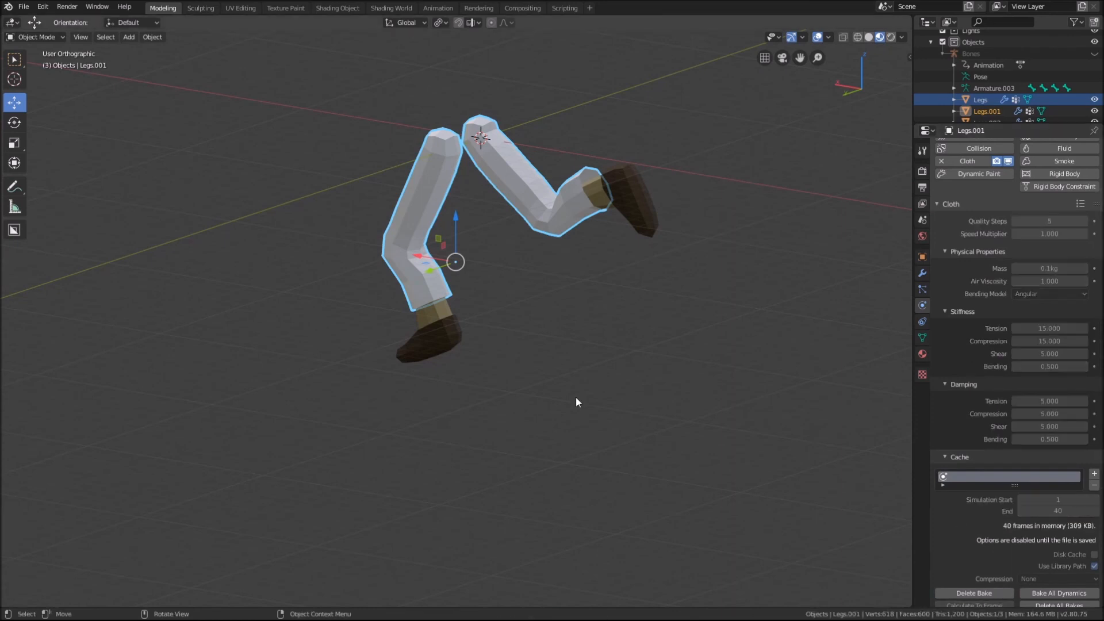
With materials assigned, hide the pants in the Outliner to show bare tan legs and brown shoes.
{"action": "left_click", "coordinate": [980, 99]}
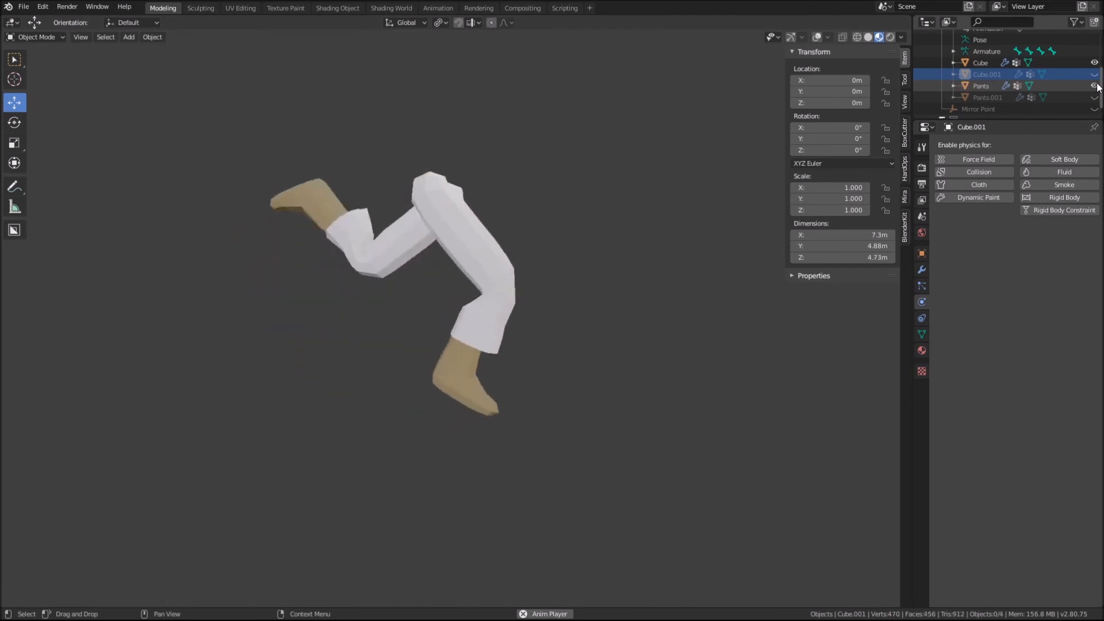
{"action": "left_click", "coordinate": [1094, 85]}
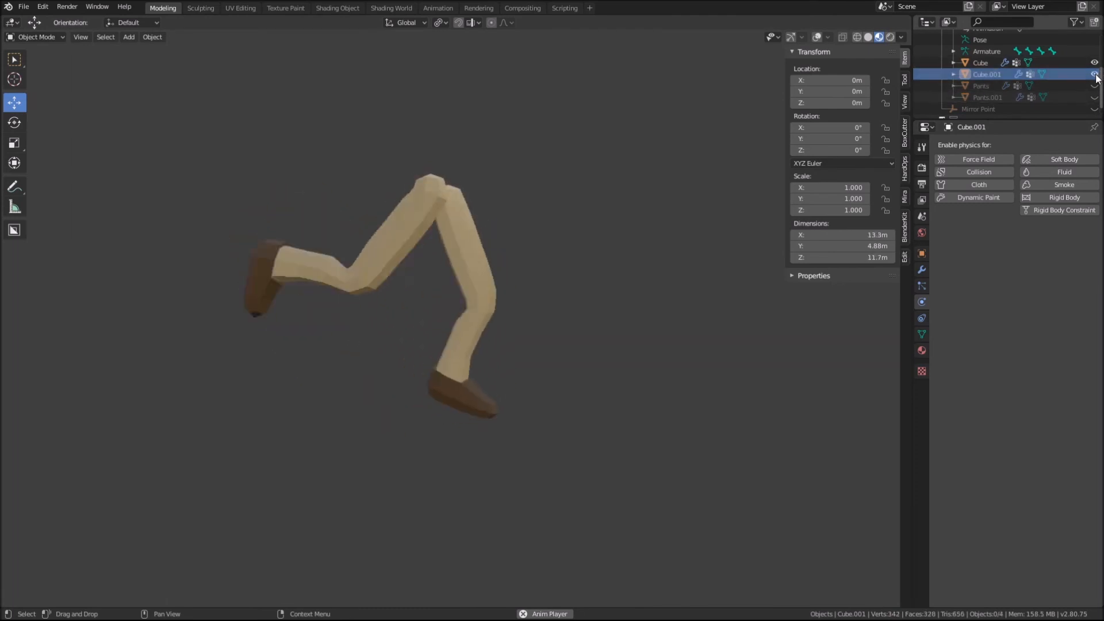